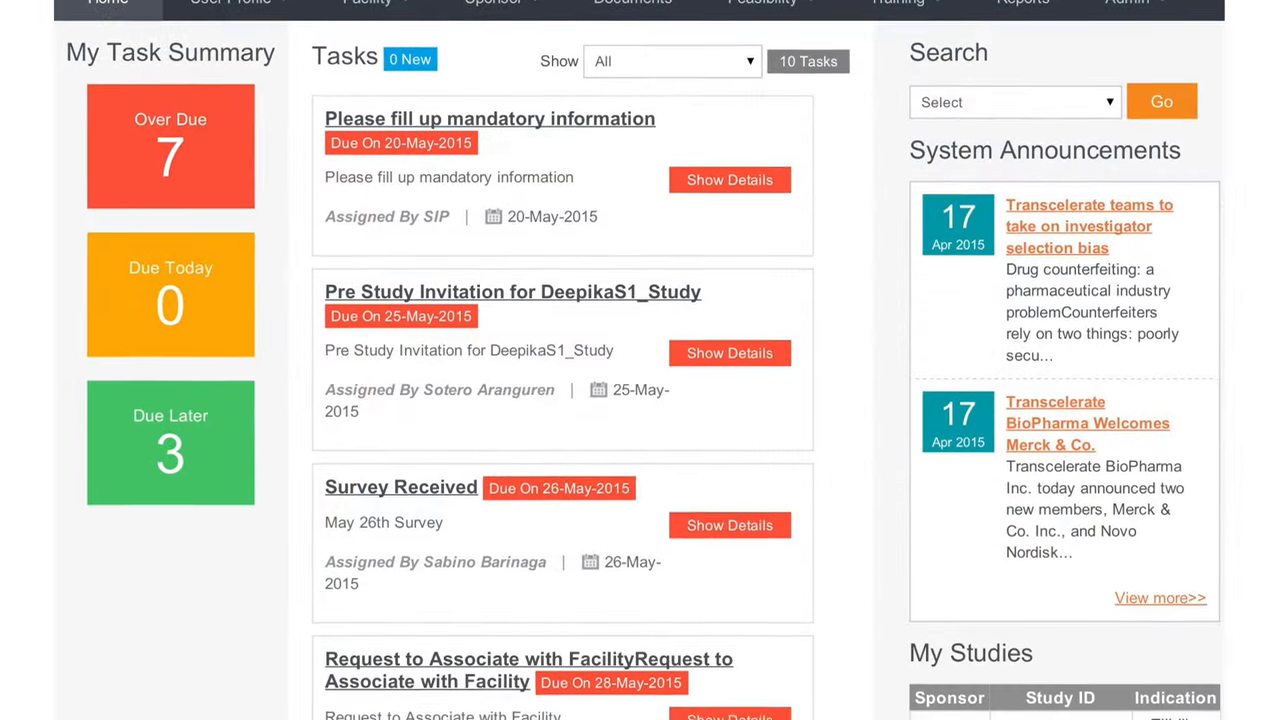
Scroll the dashboard and view the full list of overdue tasks
scroll("down", 3)
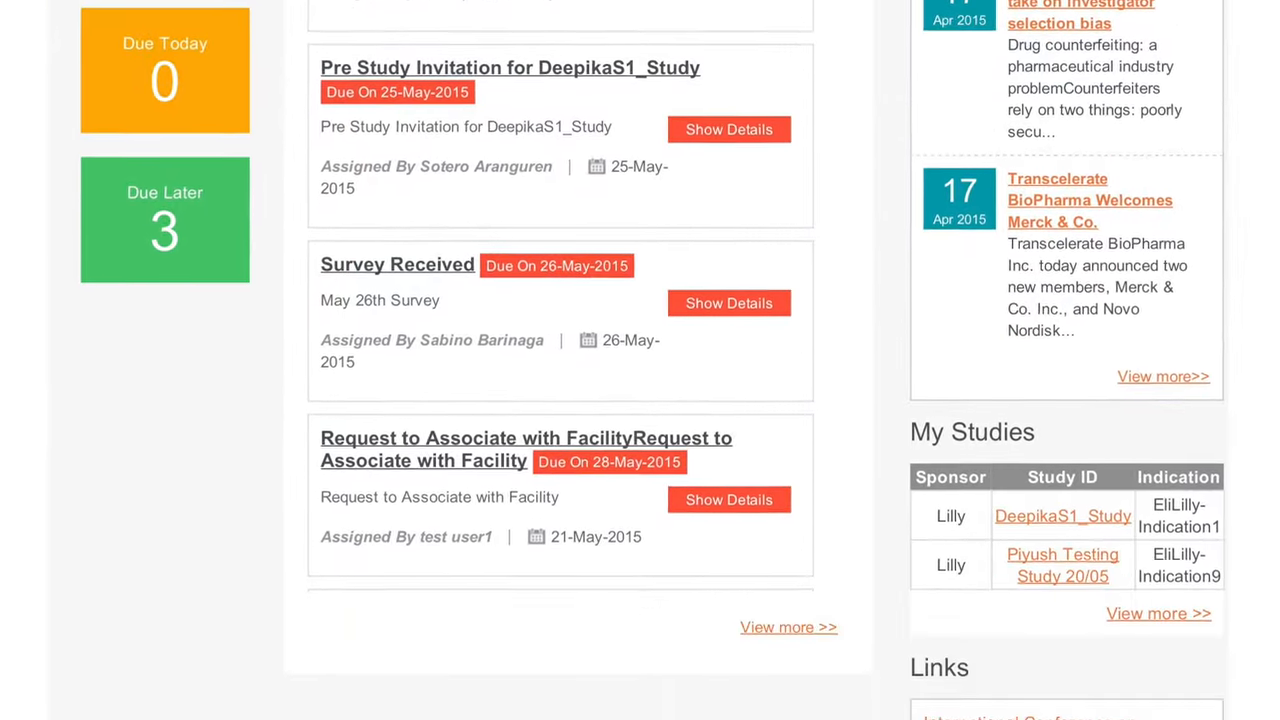
scroll("down", 3)
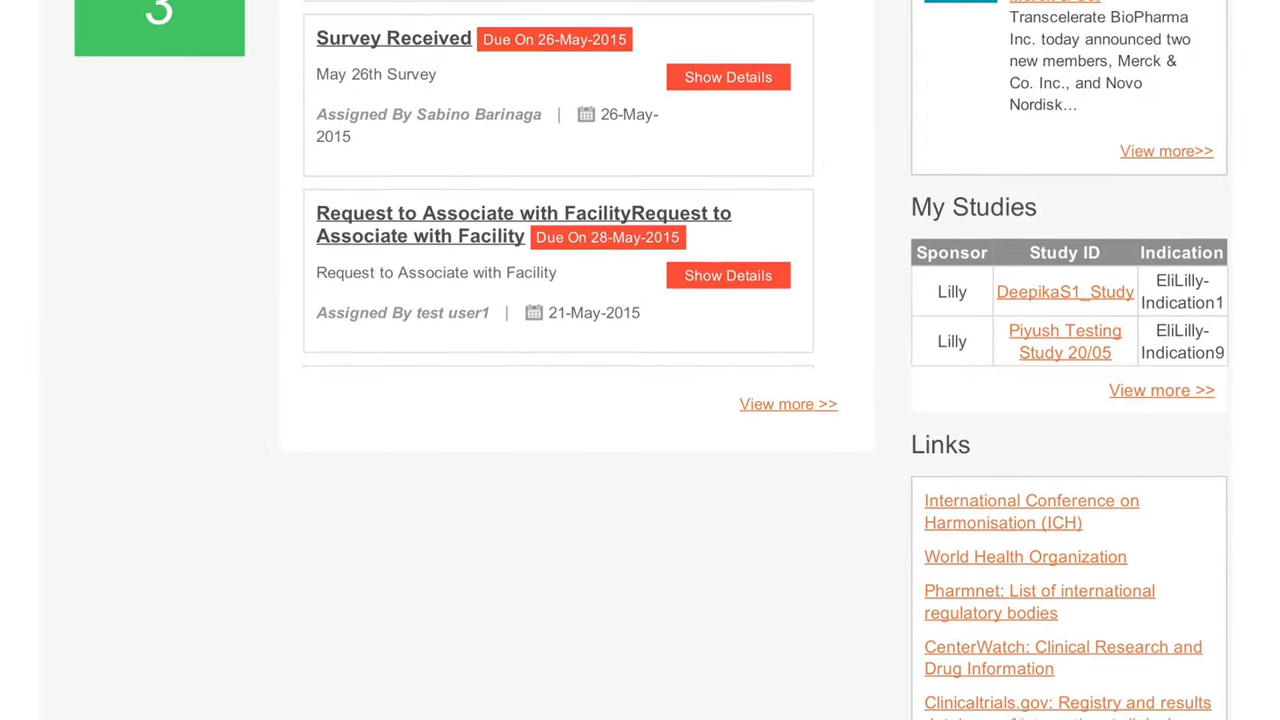
left_click(513, 107)
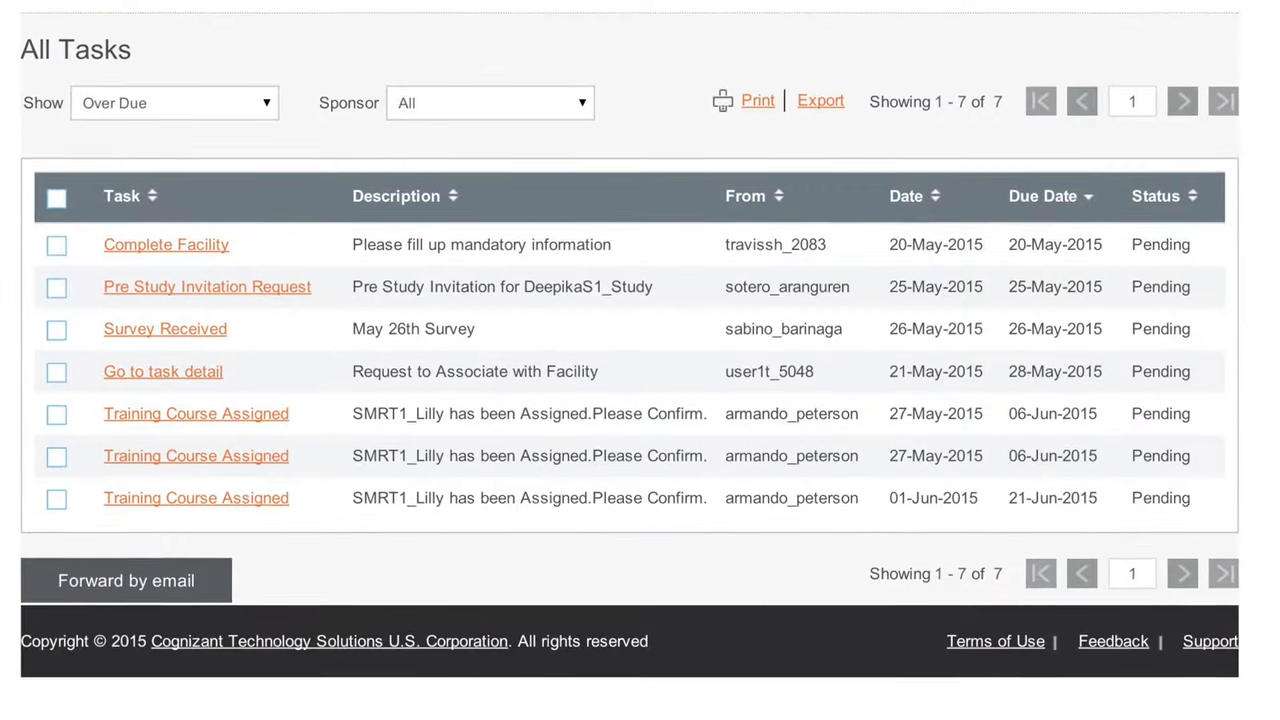
Return to the Home dashboard and open My Profile from User Profile
left_click(114, 218)
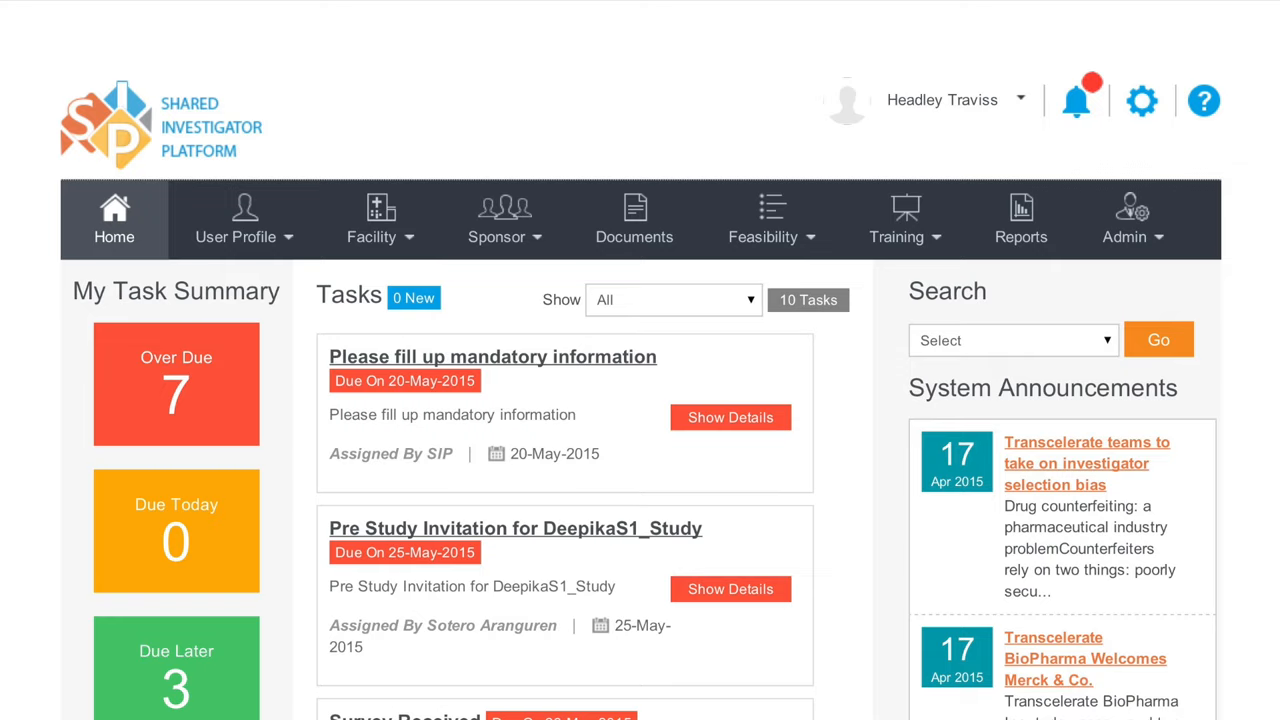
left_click(244, 220)
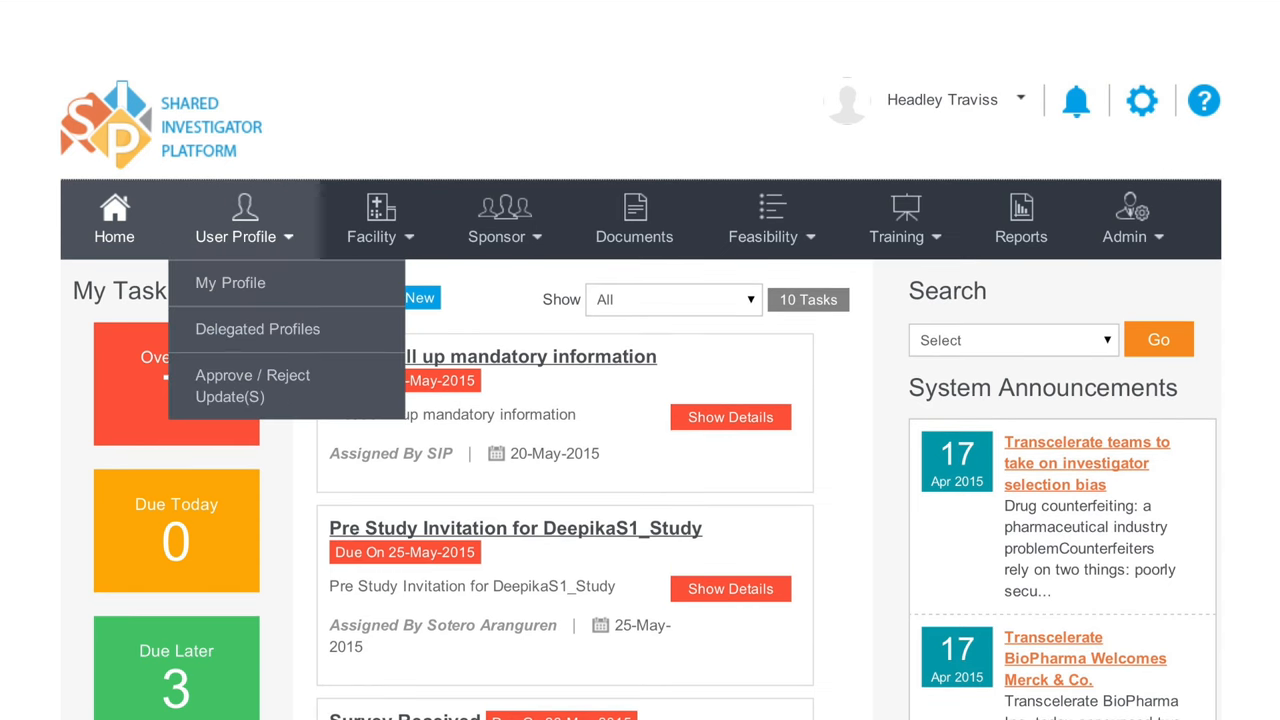
left_click(230, 282)
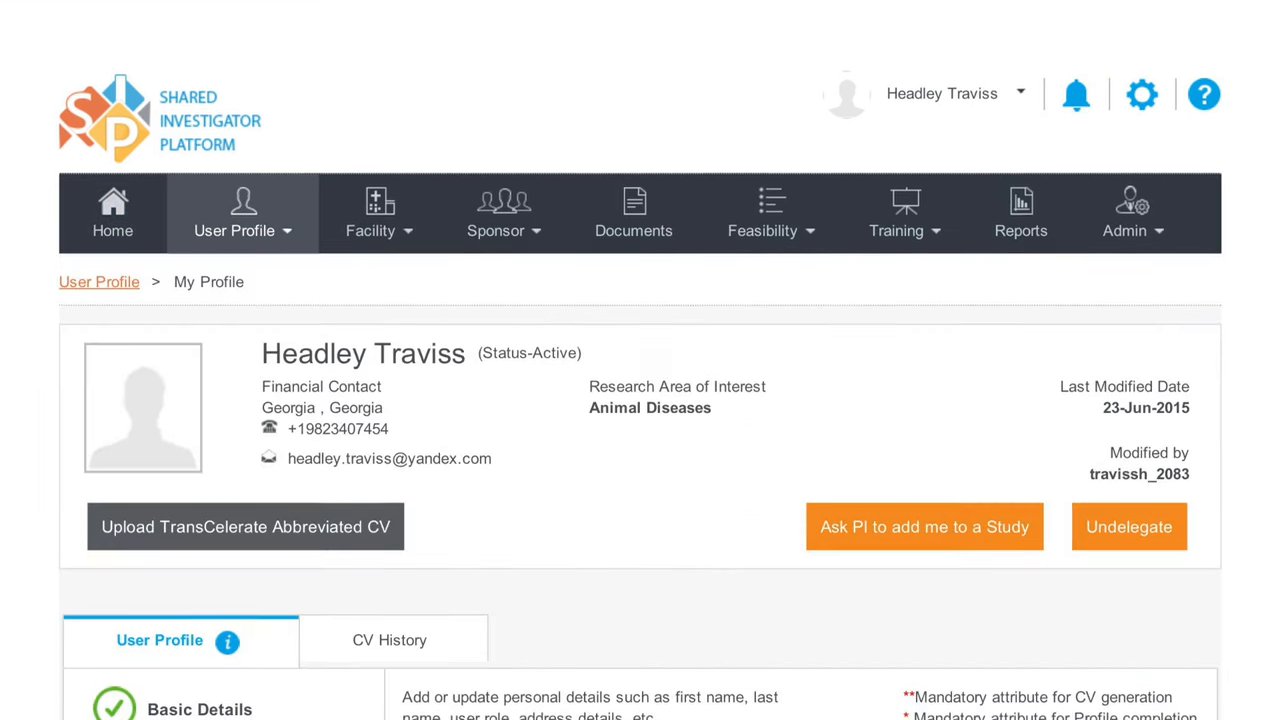
Scroll down and back up through the blank Create New Study Workspace form
scroll("down", 3)
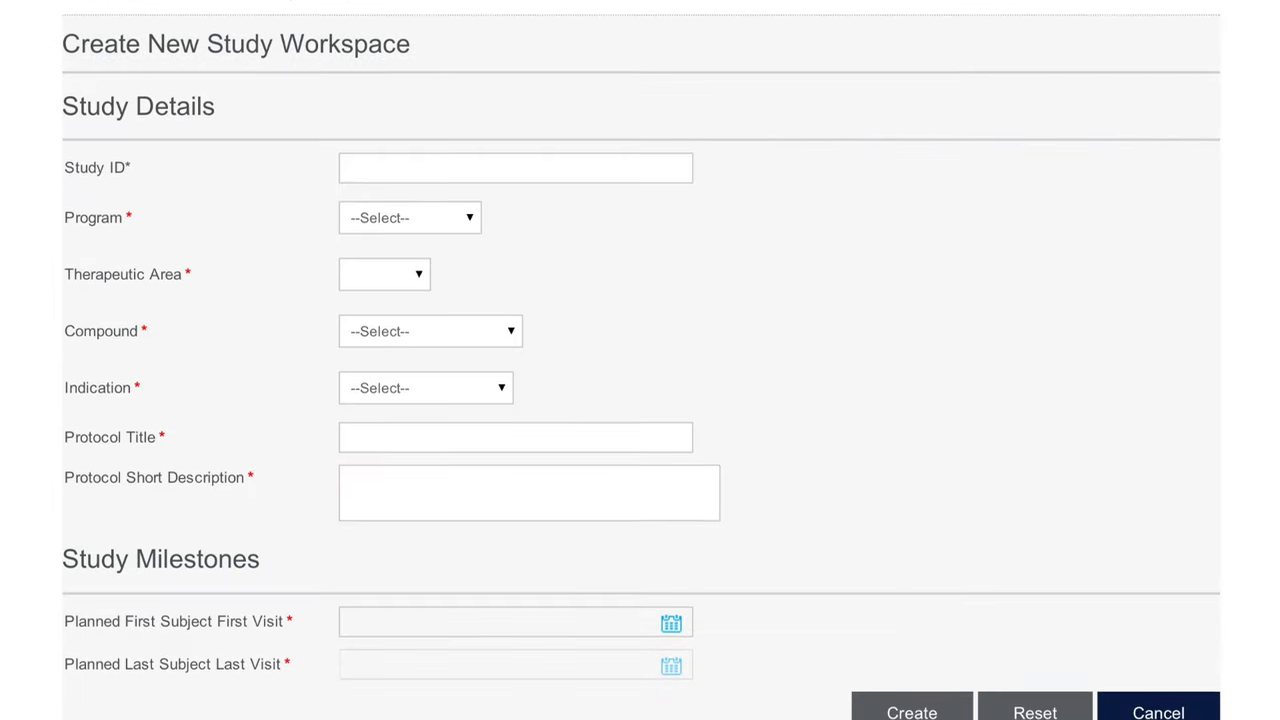
scroll("up", 3)
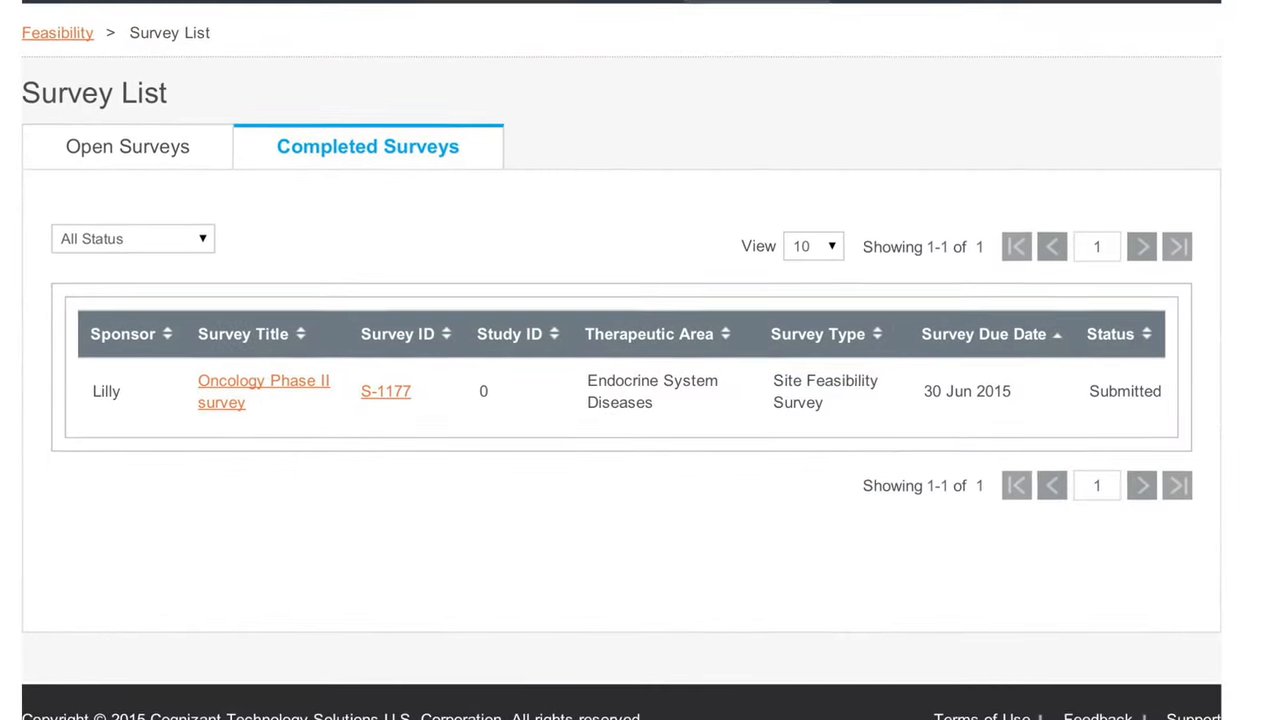
Check the Open Surveys tab showing the not-started Welcome Survey, then open the Reports dashboard
left_click(127, 146)
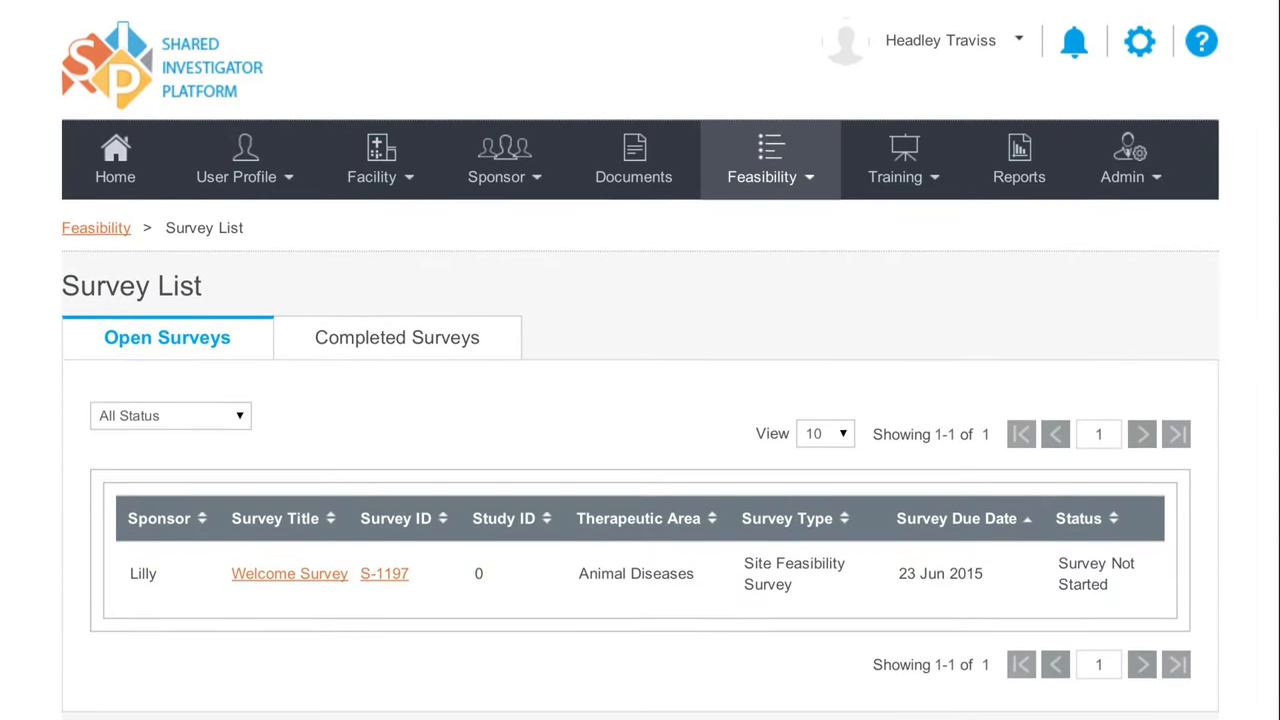
scroll("up", 3)
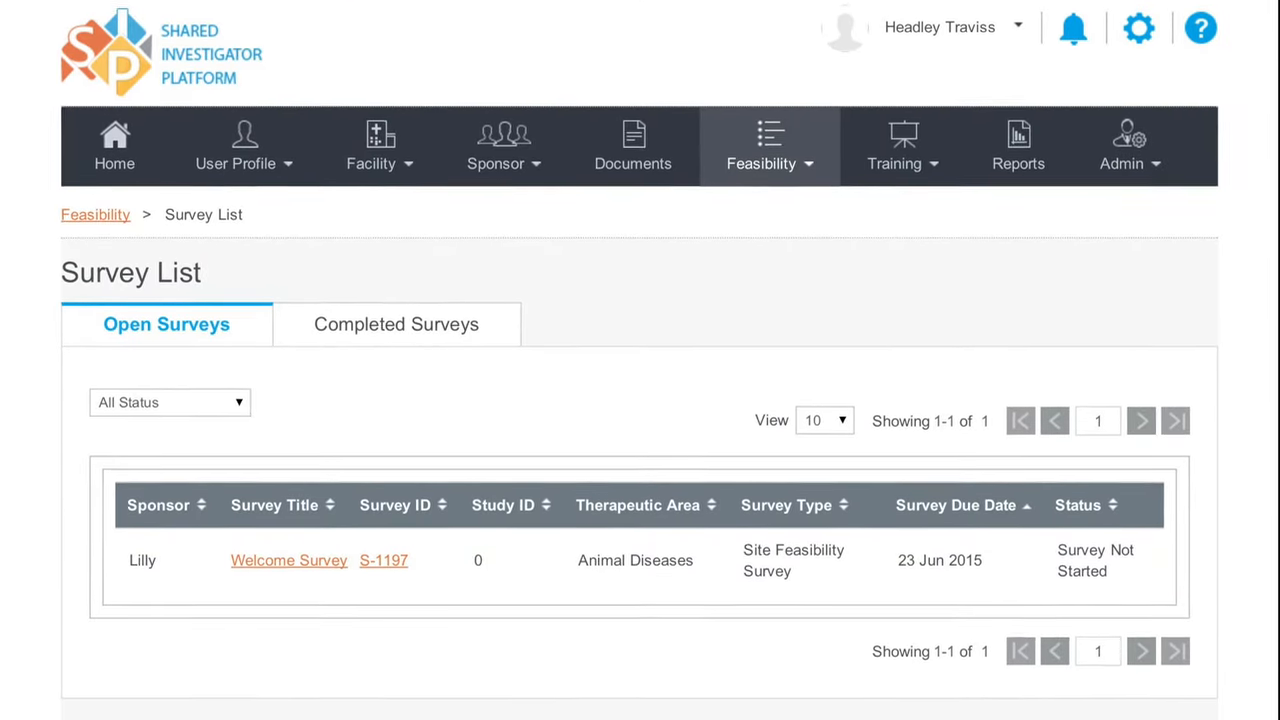
scroll("up", 3)
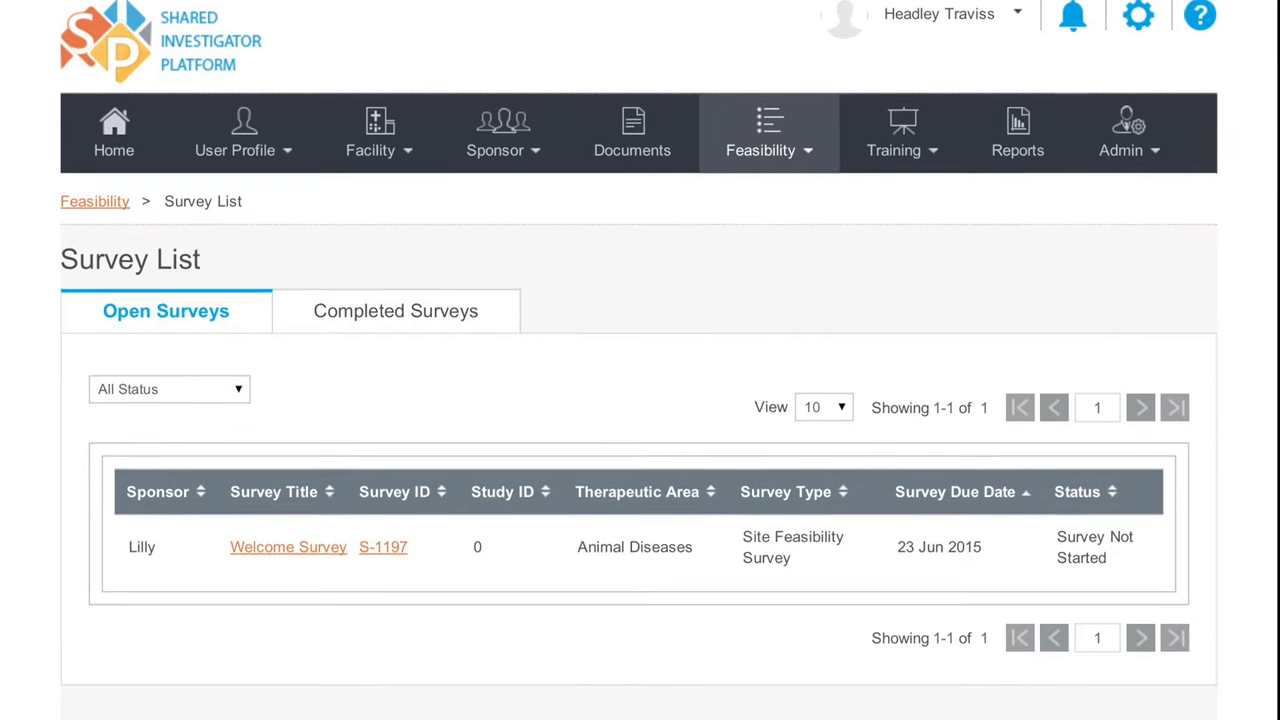
left_click(395, 310)
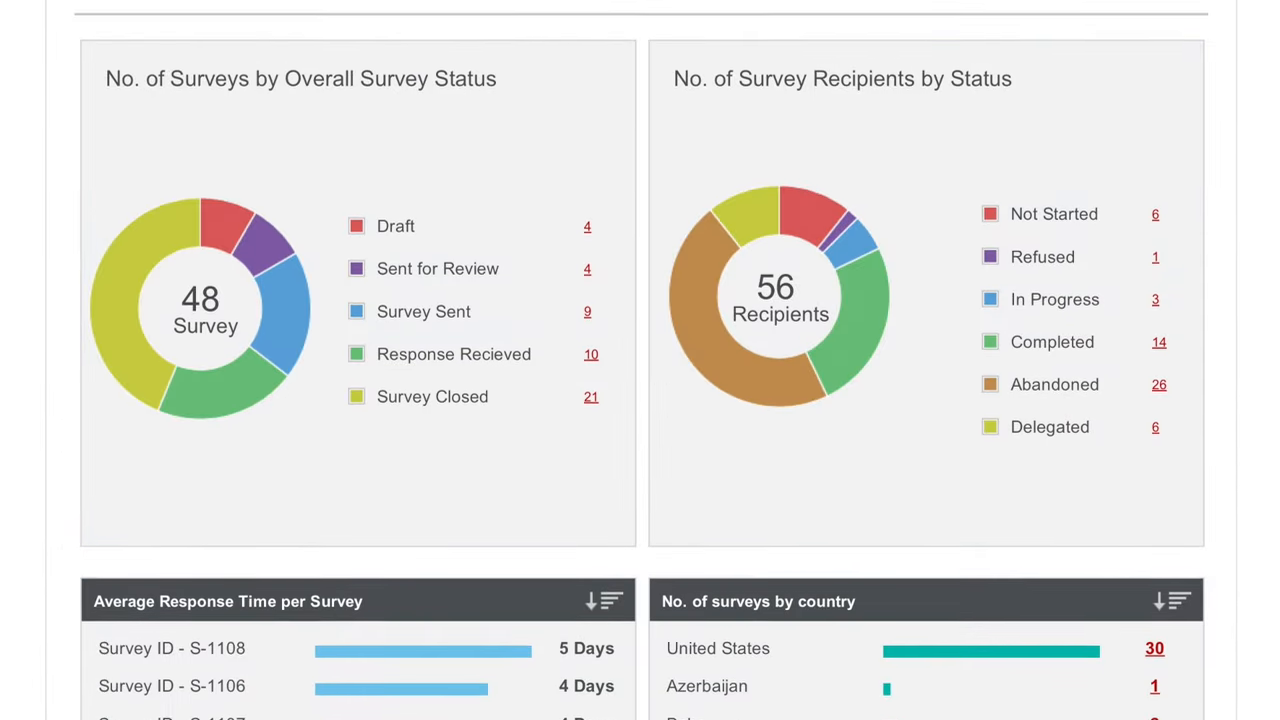
Scroll the response-time and country charts, then browse assigned TMRT courses in My Training
scroll("down", 3)
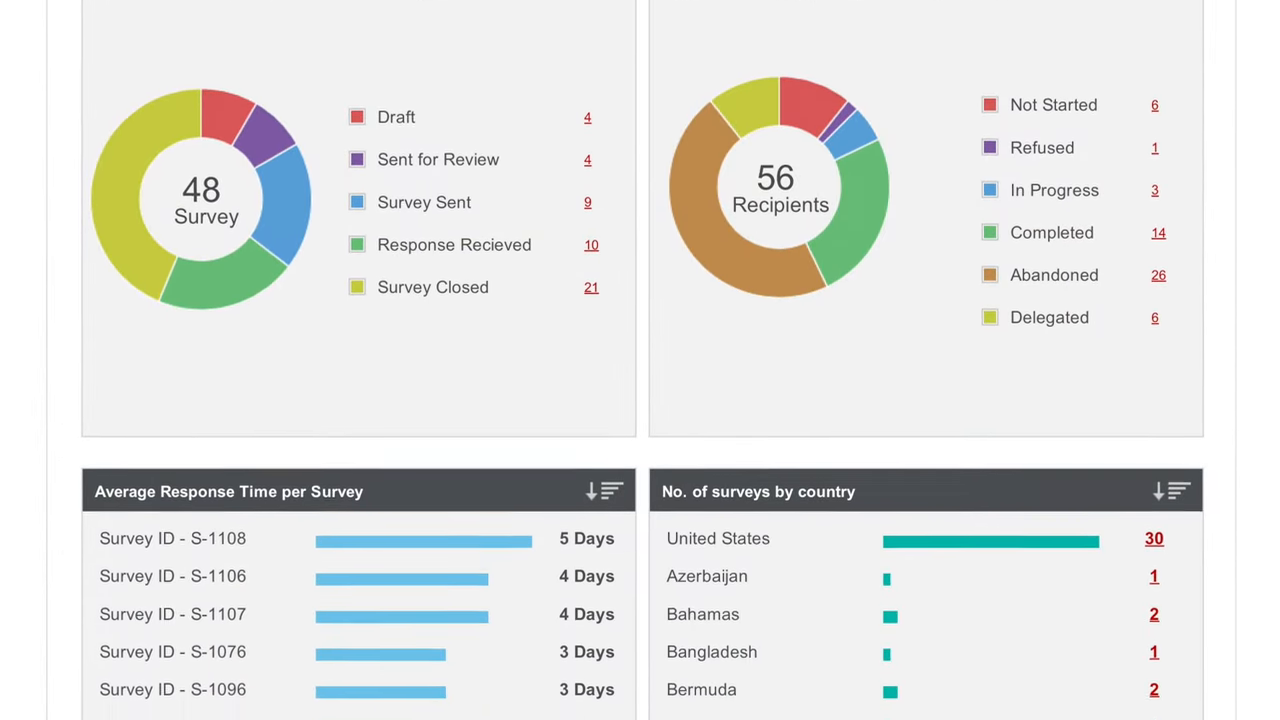
scroll("down", 3)
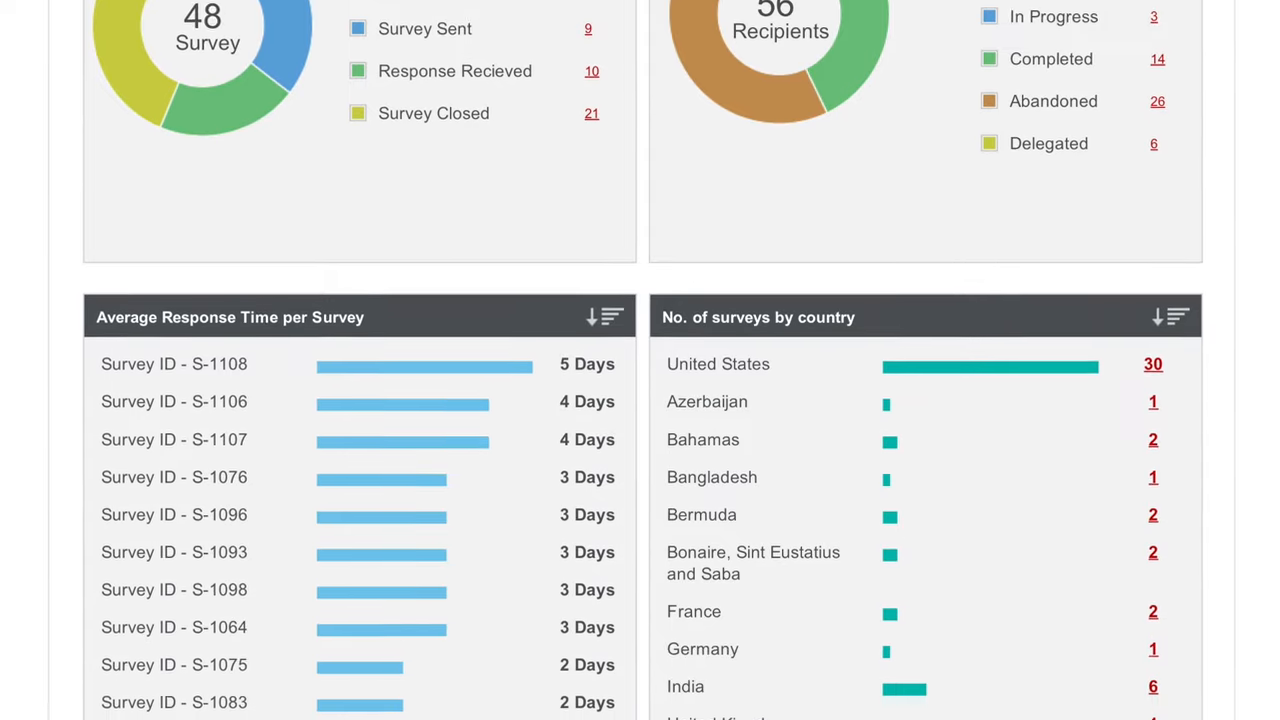
left_click(896, 38)
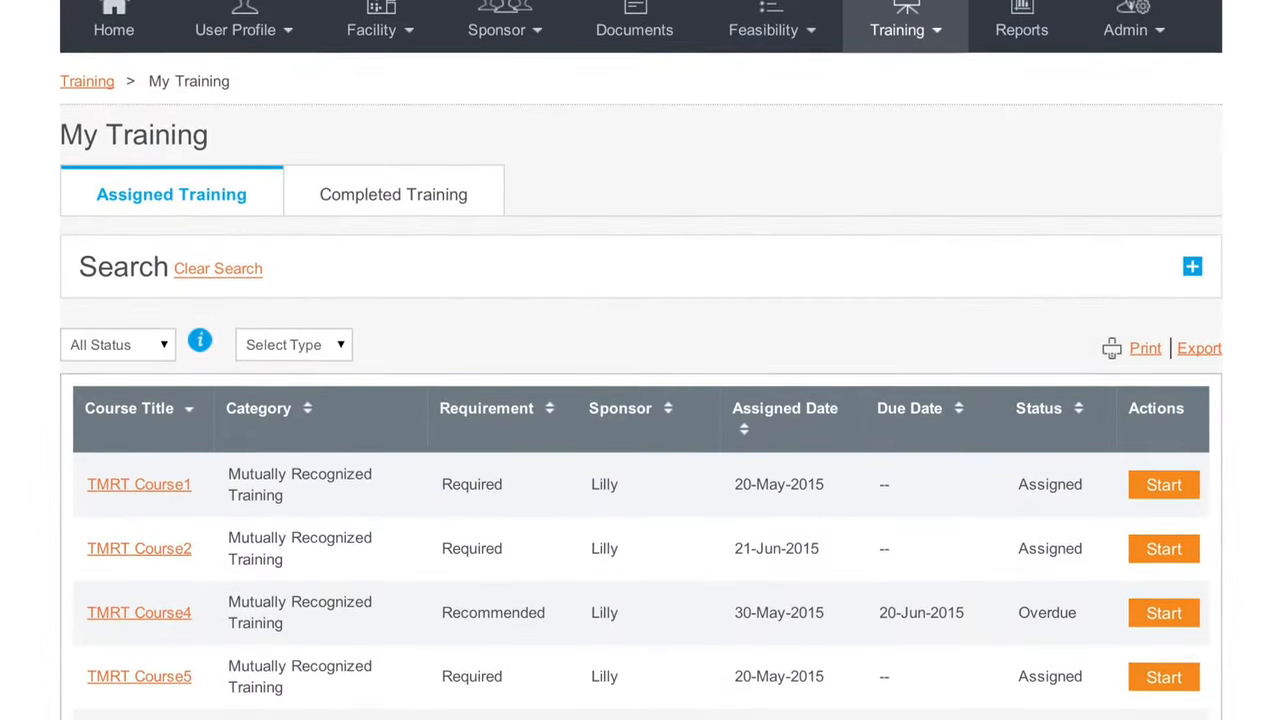
scroll("down", 3)
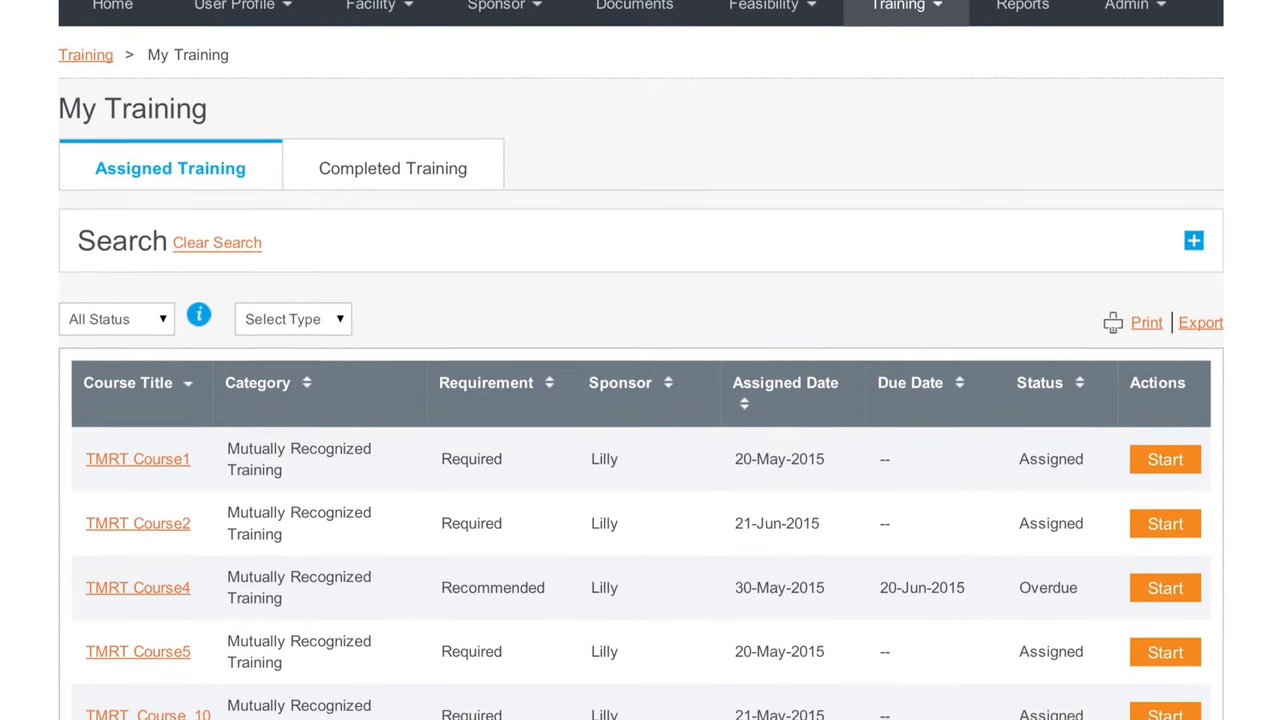
scroll("up", 3)
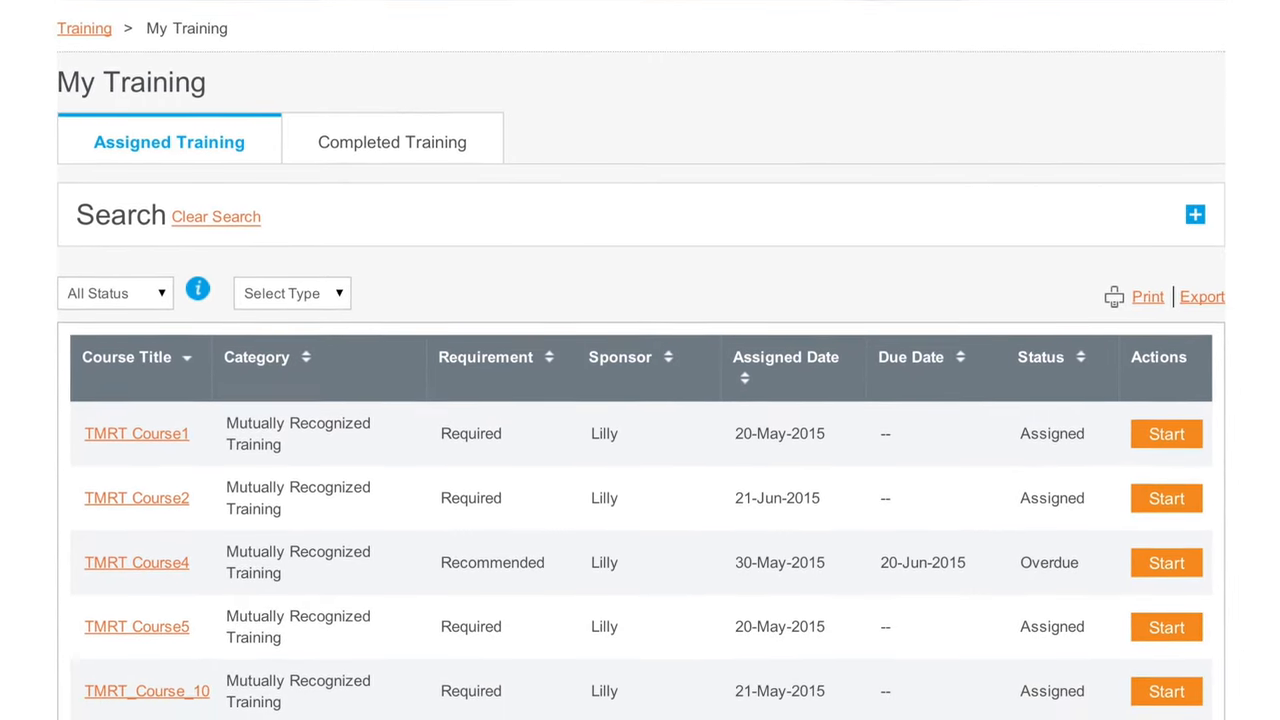